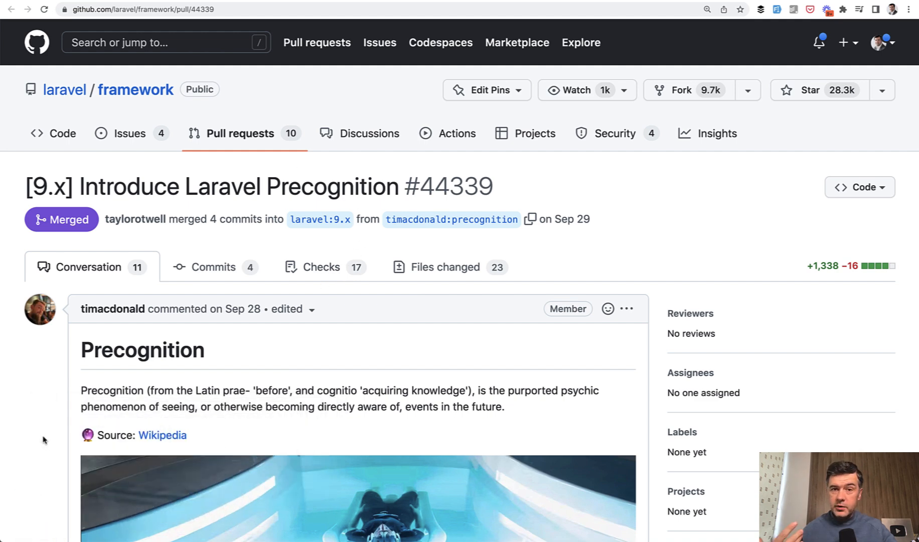
mouse_move(26, 420)
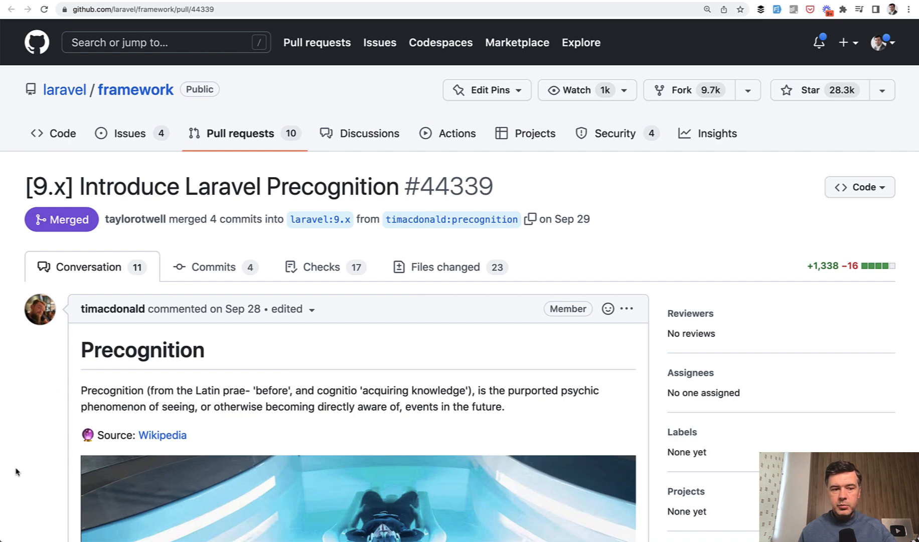
- Scroll the 'Laravel 9.34 Released' post to its Laravel Precognition (9.33) section
scroll(down, 3)
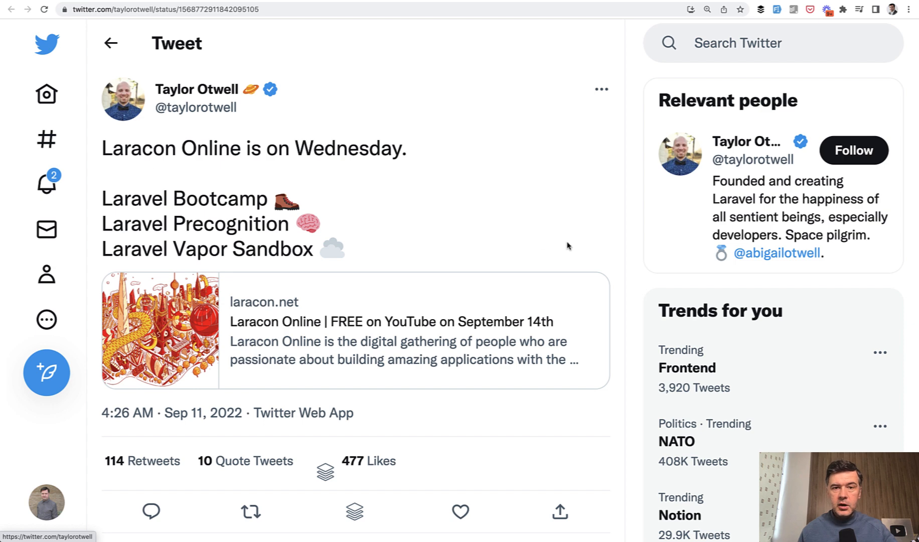
mouse_move(566, 360)
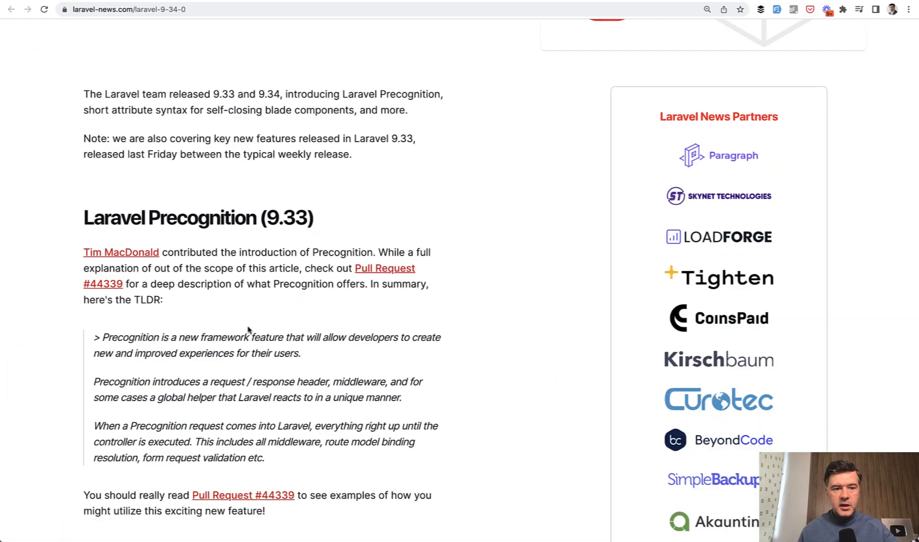
scroll(up, 3)
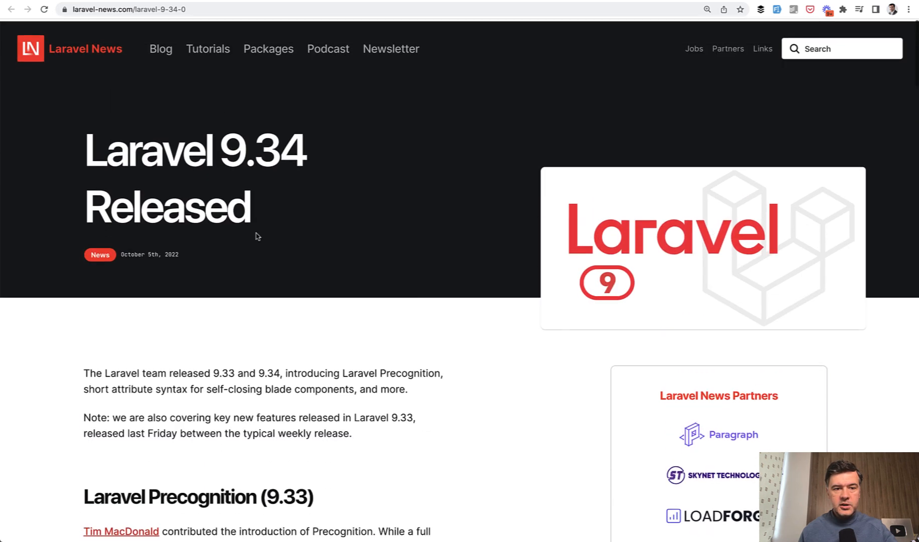
scroll(down, 3)
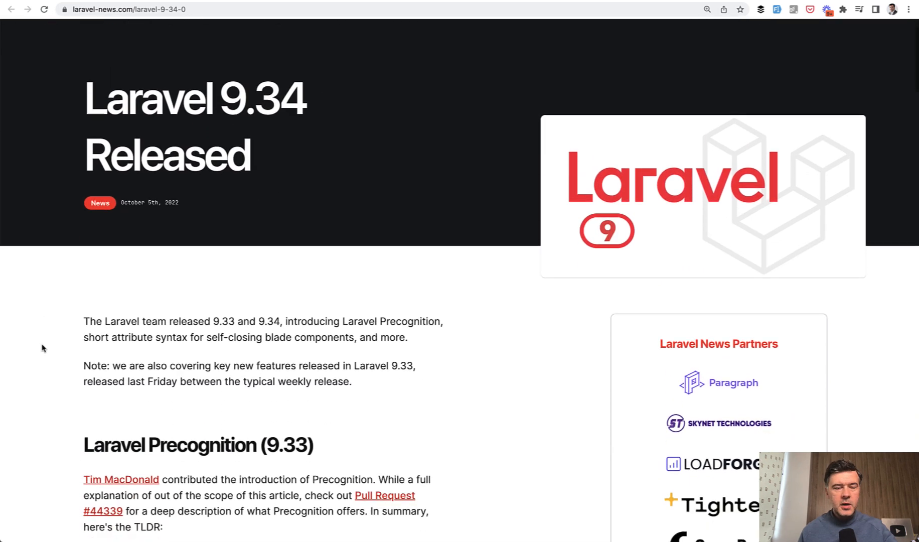
scroll(down, 3)
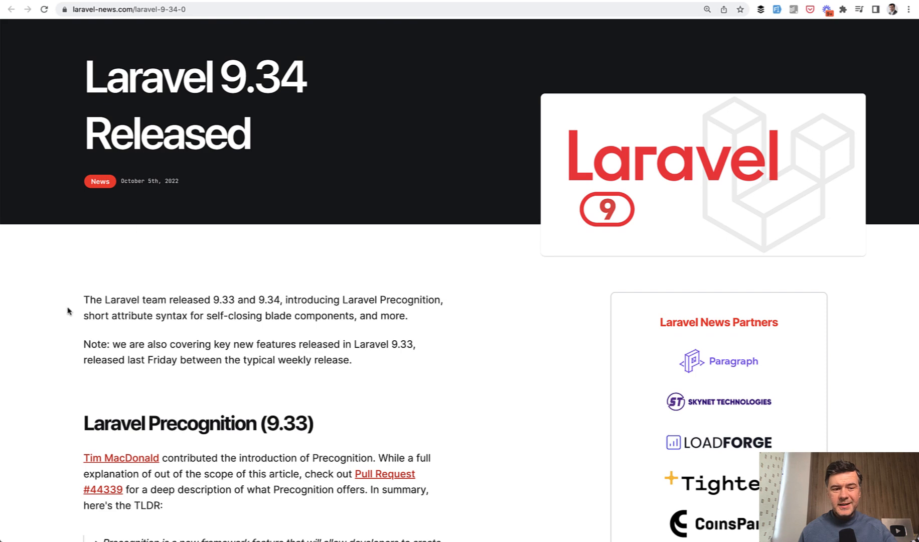
mouse_move(32, 344)
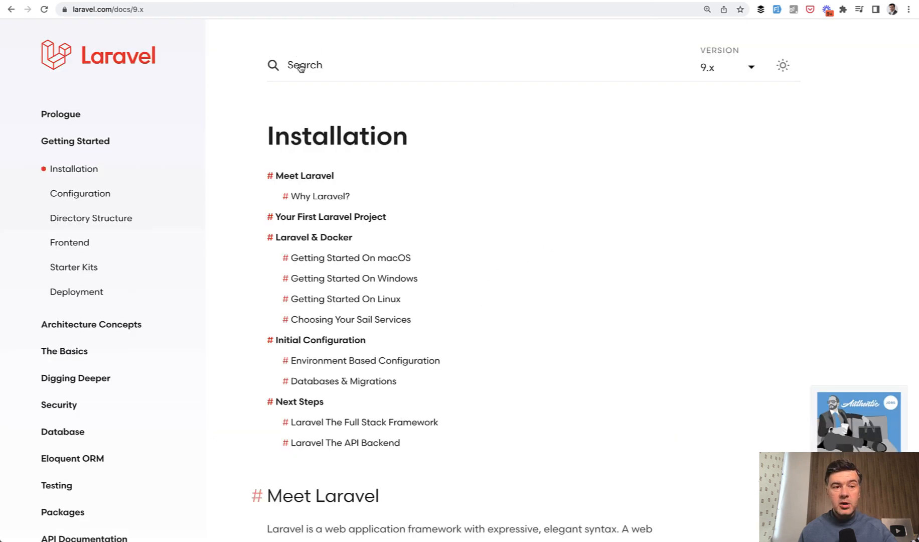
- Search the Laravel 9.x docs for 'preco' to find Precognition
text(preco)
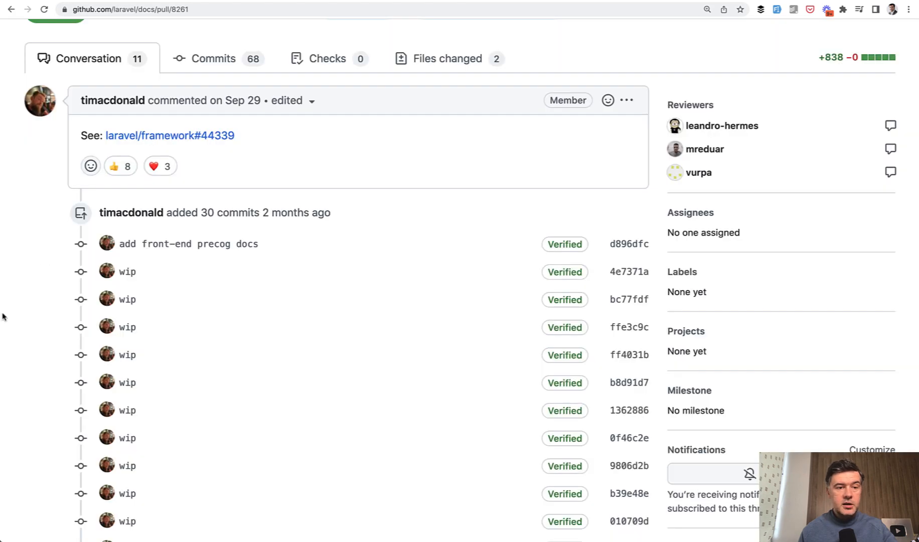
- View the Files changed of docs PR #8261 and read down through the new precognition.md
scroll(up, 3)
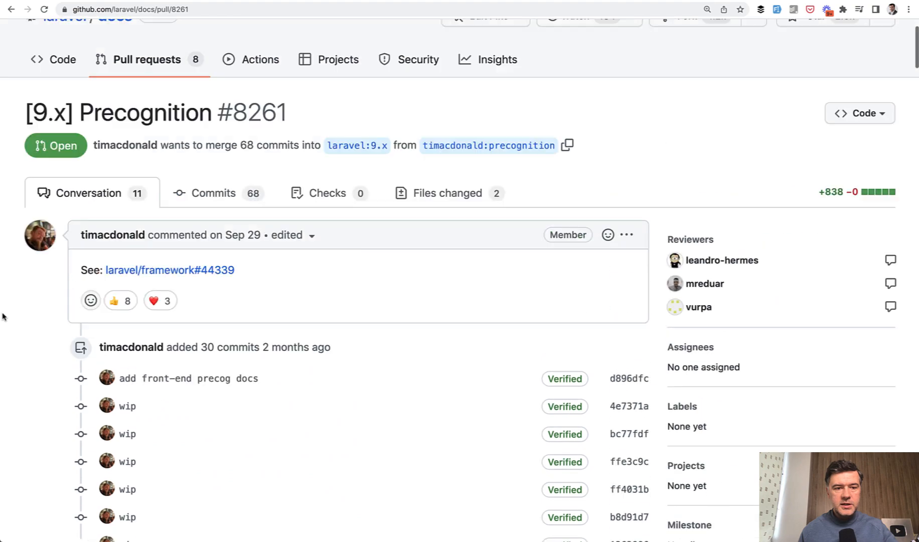
click(448, 192)
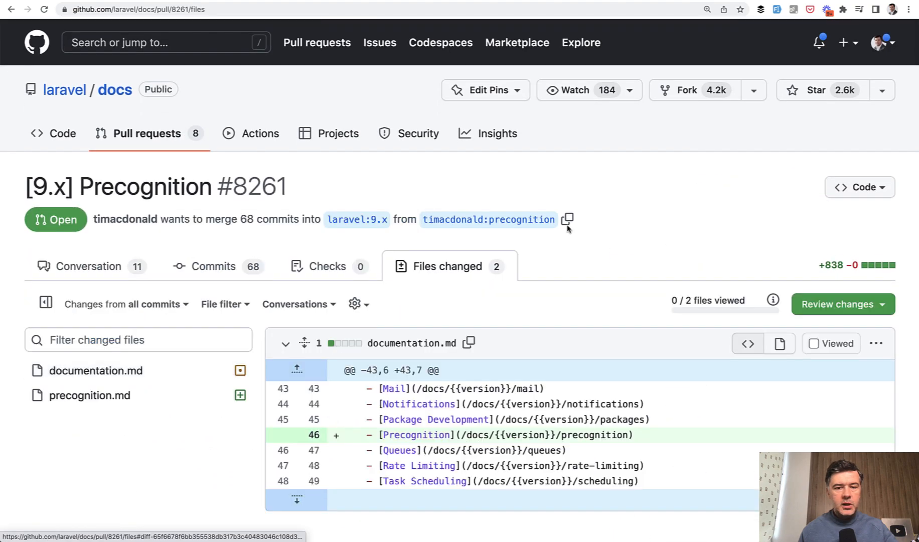
scroll(down, 3)
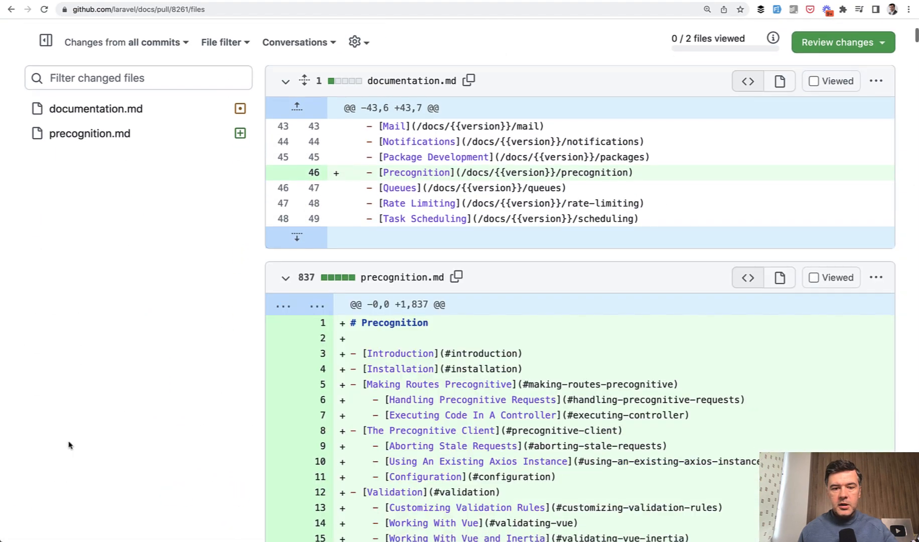
scroll(down, 3)
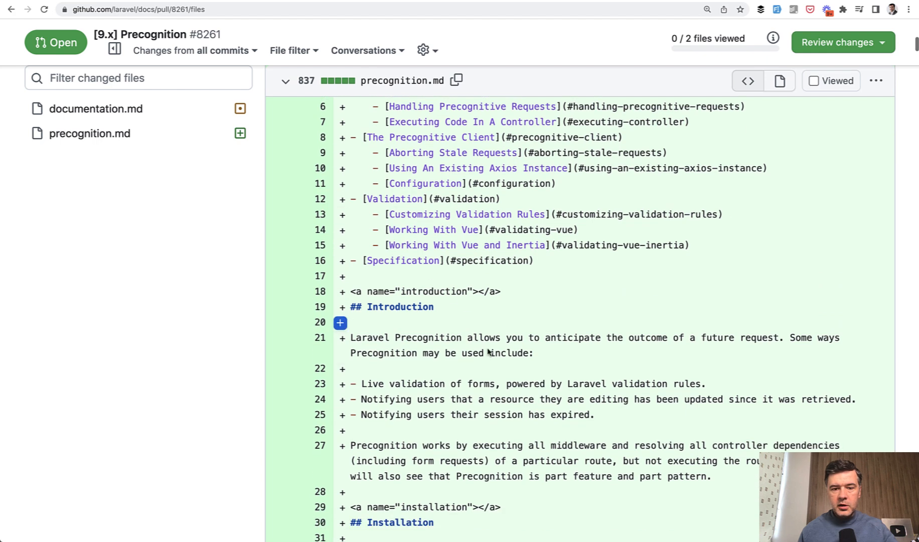
scroll(down, 3)
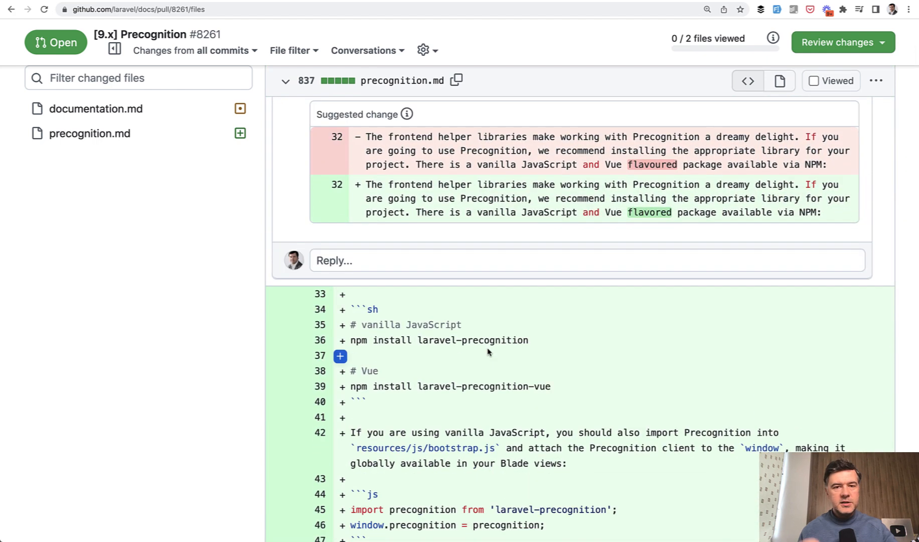
scroll(down, 3)
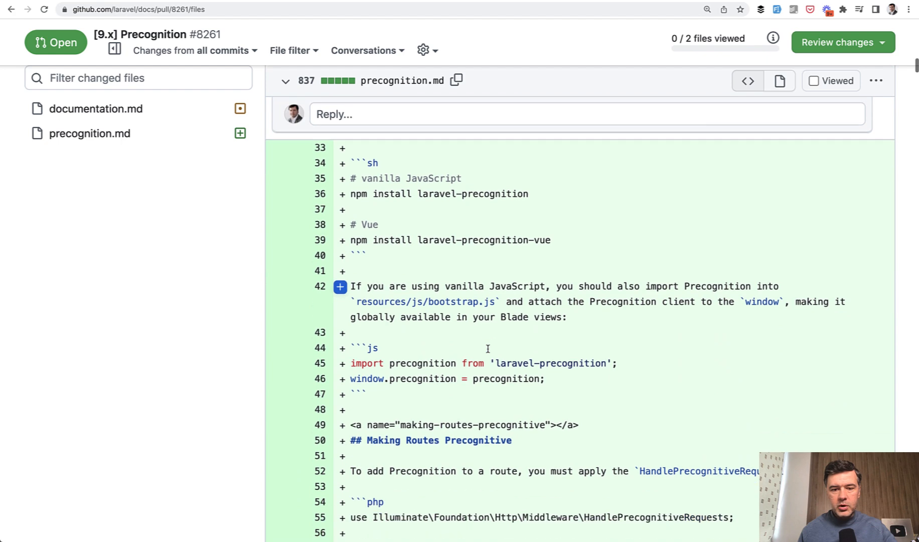
scroll(down, 3)
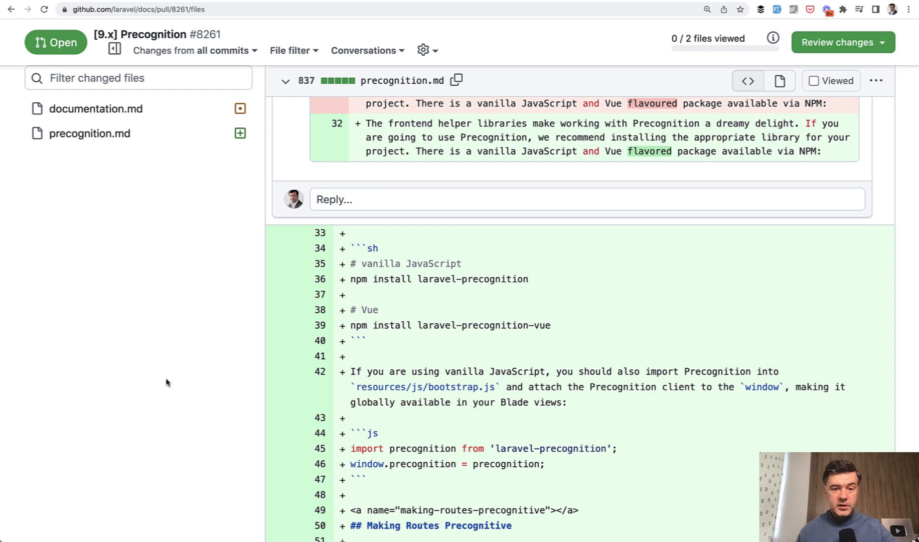
mouse_move(490, 311)
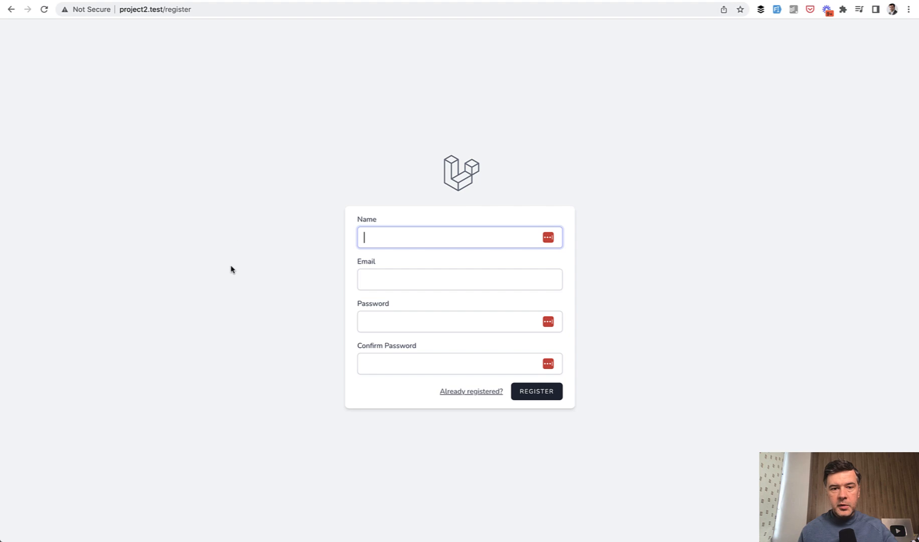
mouse_move(768, 251)
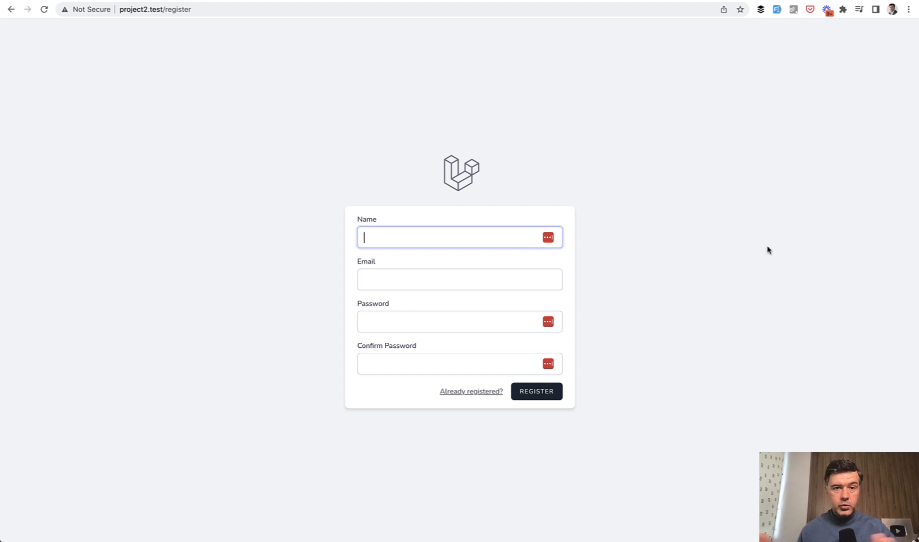
mouse_move(700, 219)
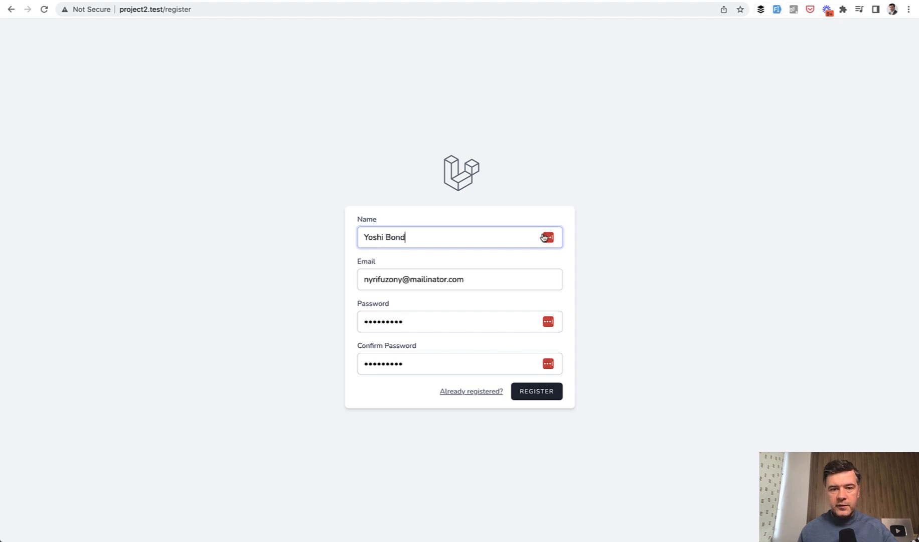
- Select the sample email in the Register form, then return to the project2.test home page
triple_click(413, 279)
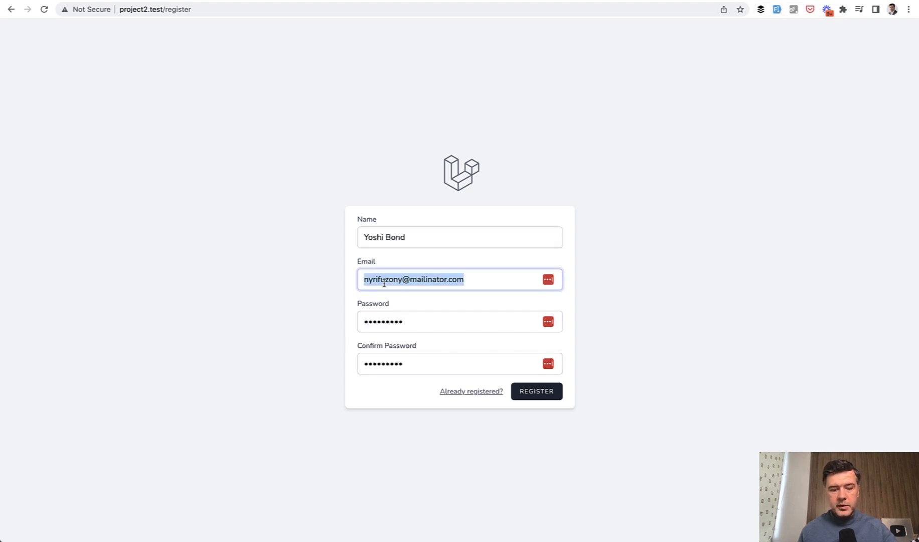
click(534, 391)
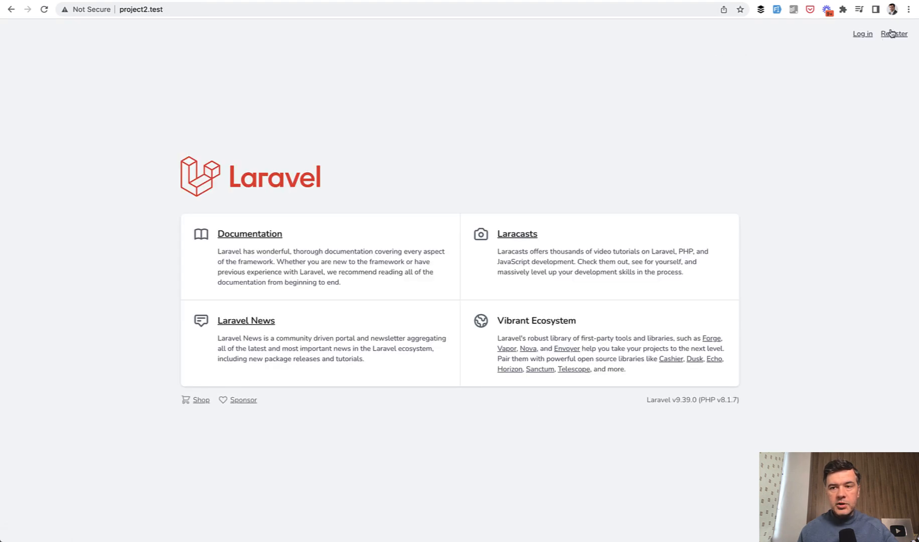
- Reopen the Register form from the welcome page and select the autofilled Name entry
click(894, 33)
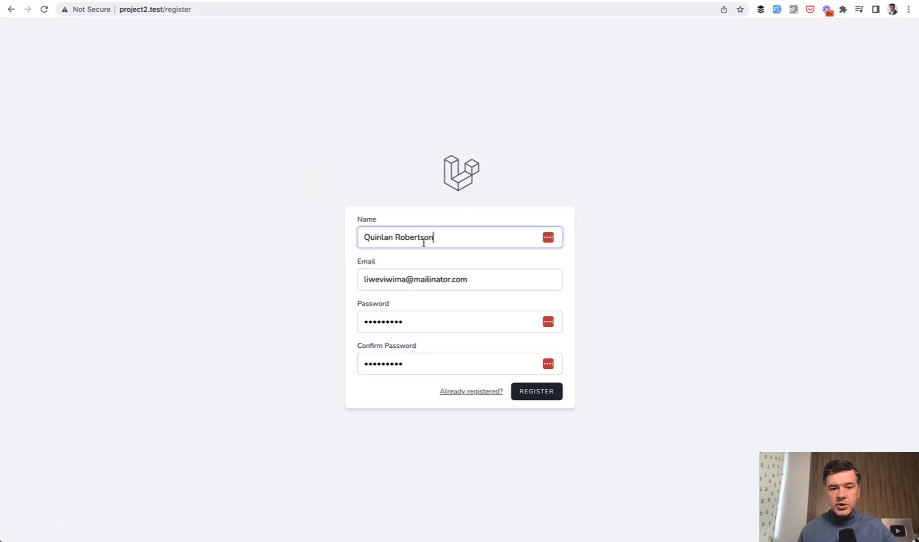
triple_click(415, 279)
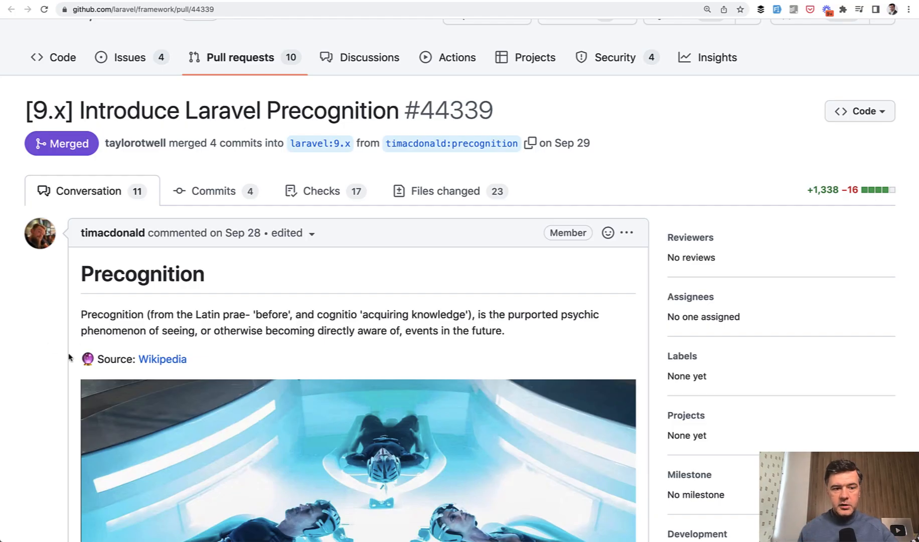
- Scroll through the framework PR's sign-up form example and its route/rules code
scroll(down, 3)
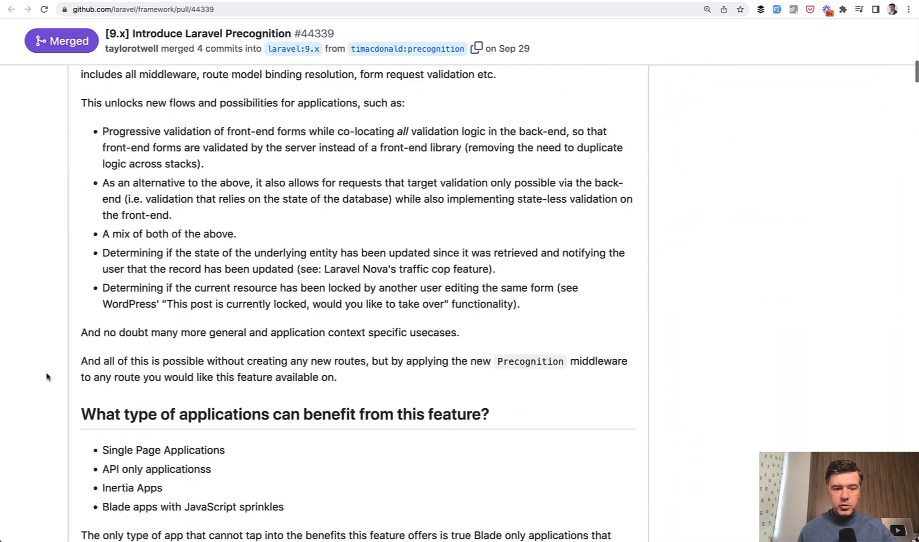
scroll(down, 3)
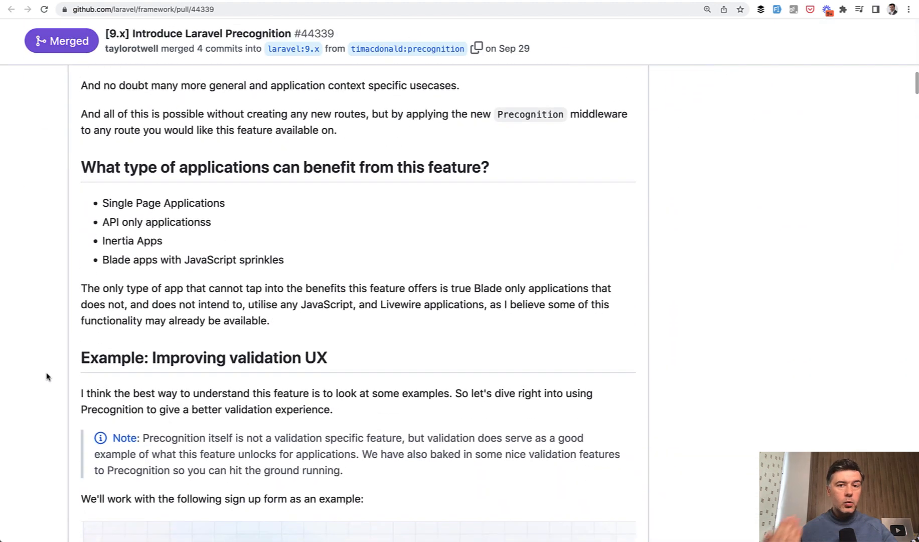
scroll(down, 3)
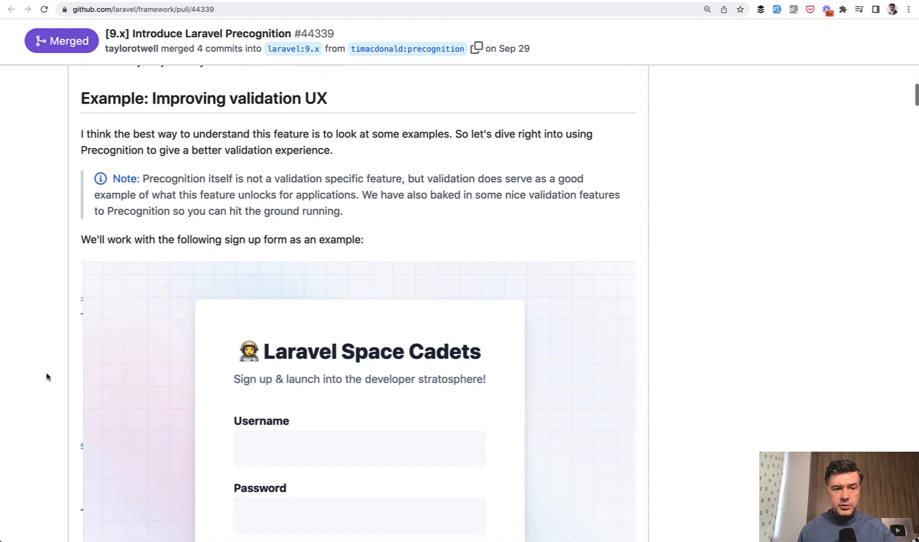
scroll(down, 3)
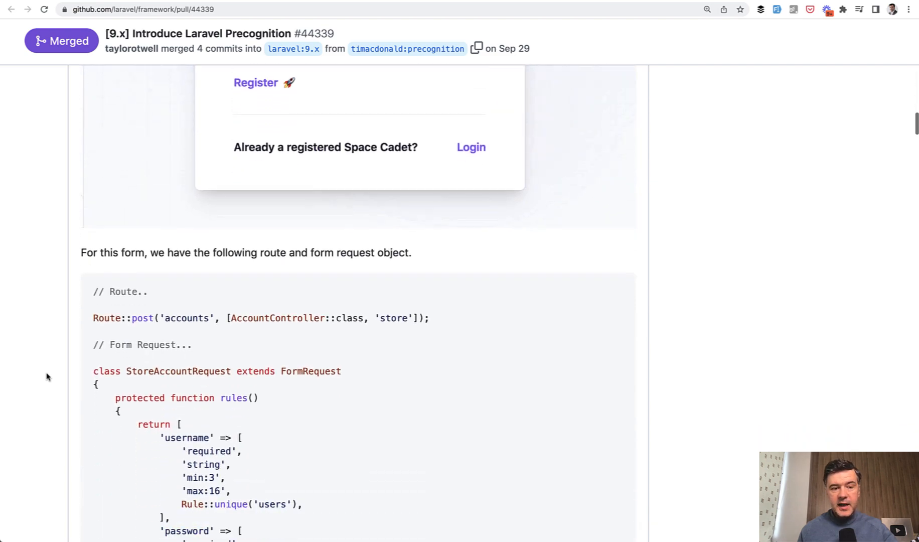
scroll(down, 3)
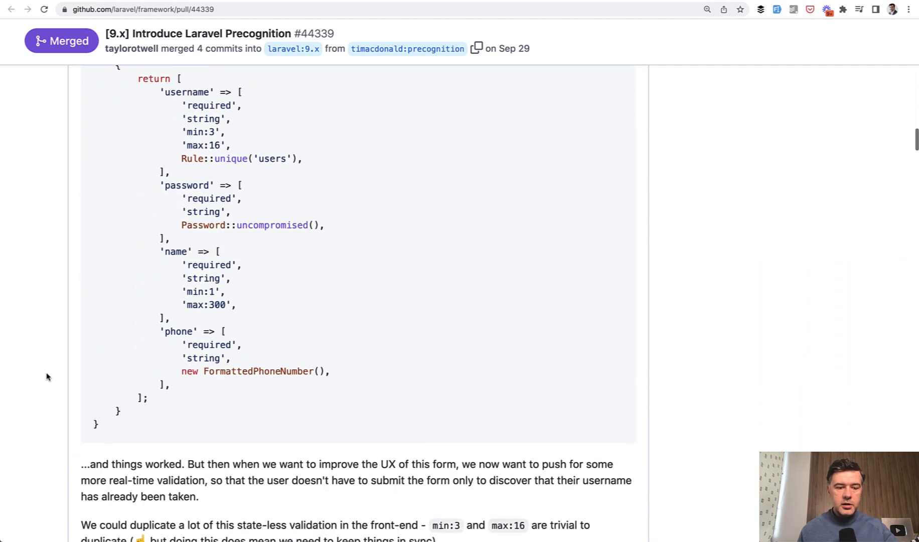
scroll(down, 3)
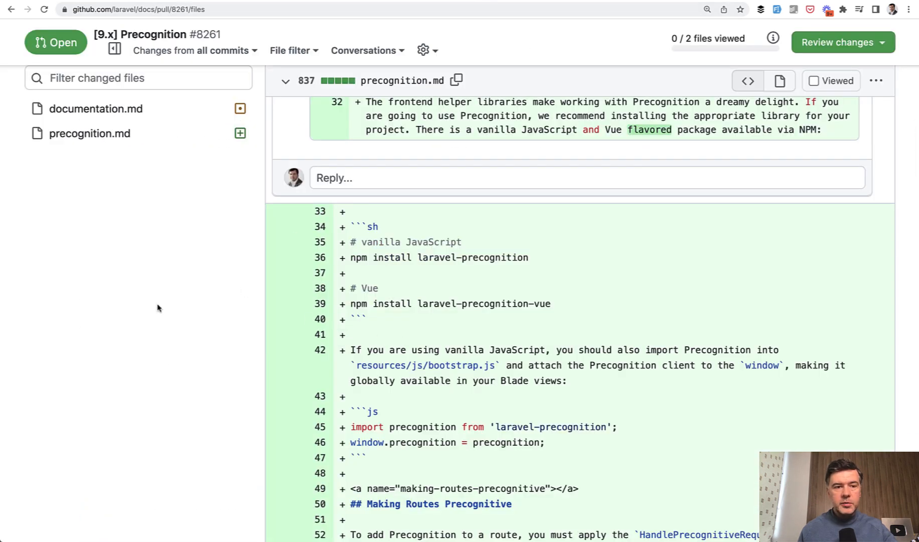
mouse_move(229, 381)
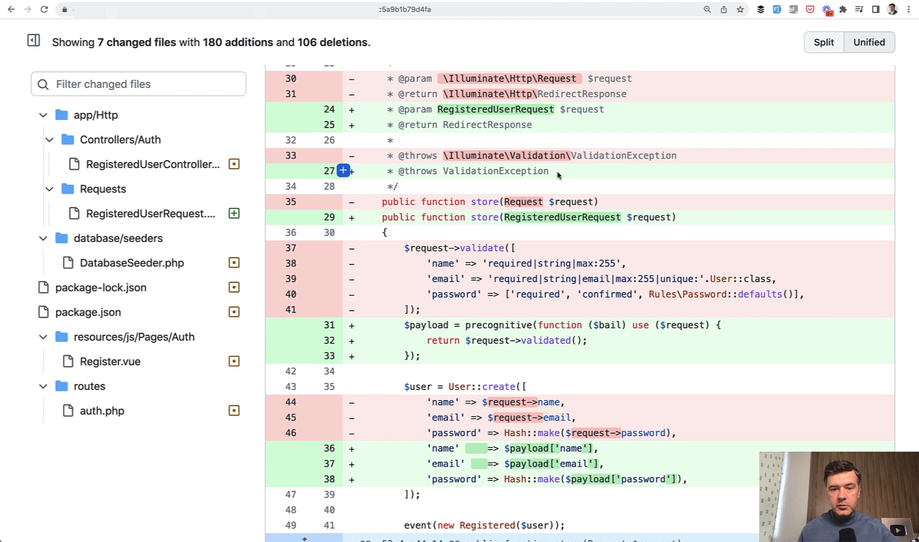
mouse_move(703, 237)
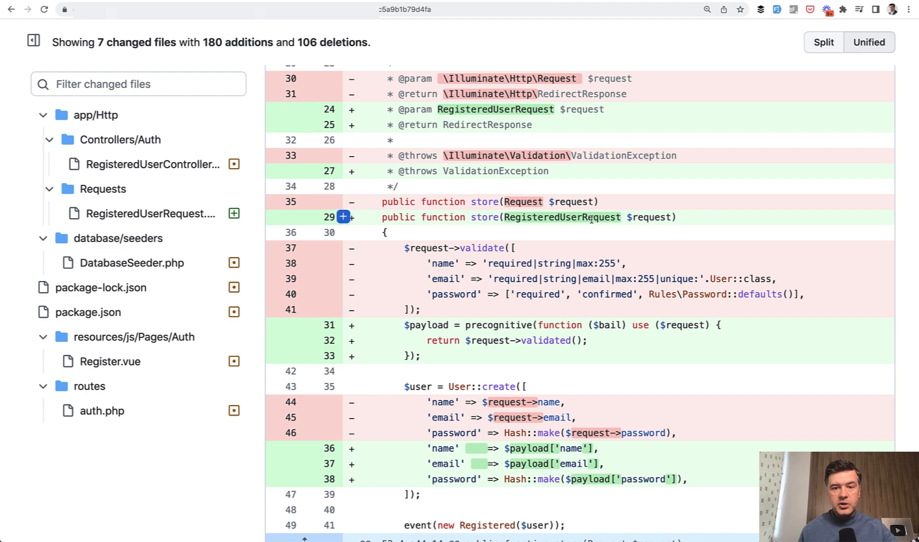
mouse_move(594, 218)
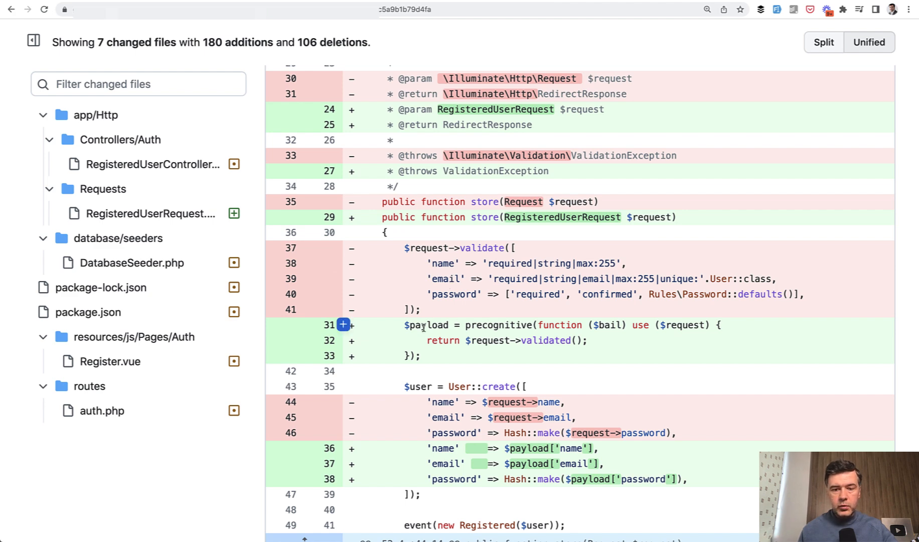
- Highlight 'precognitive' in the RegisteredUserController.php diff and scroll to RegisteredUserRequest.php
drag(404, 326, 419, 355)
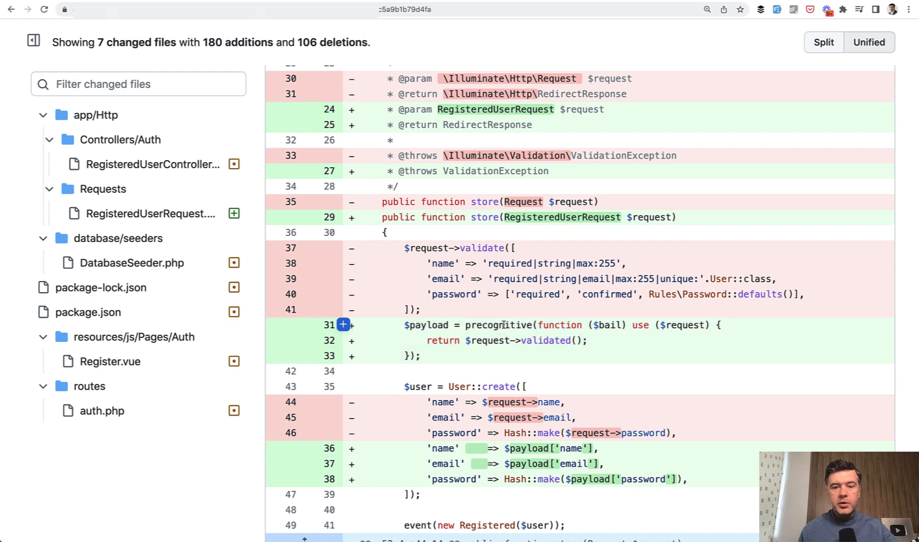
double_click(498, 325)
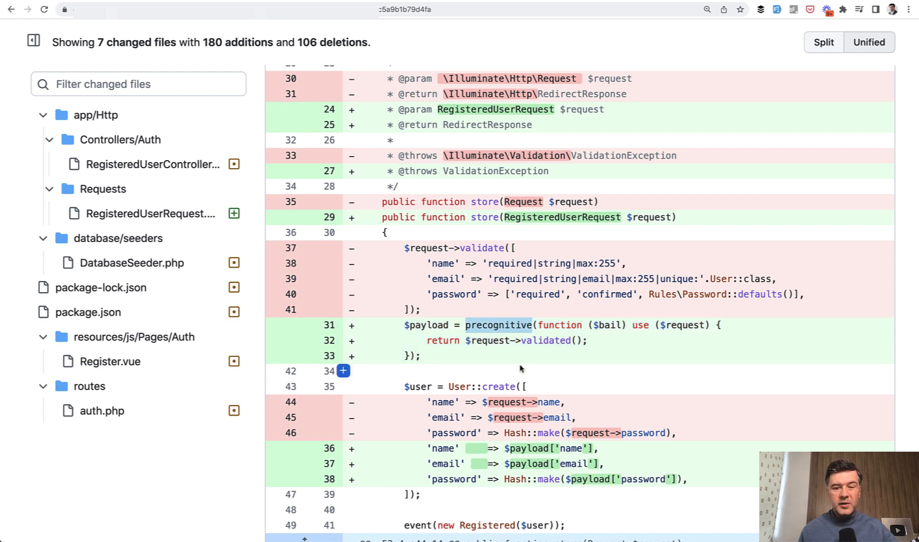
scroll(down, 3)
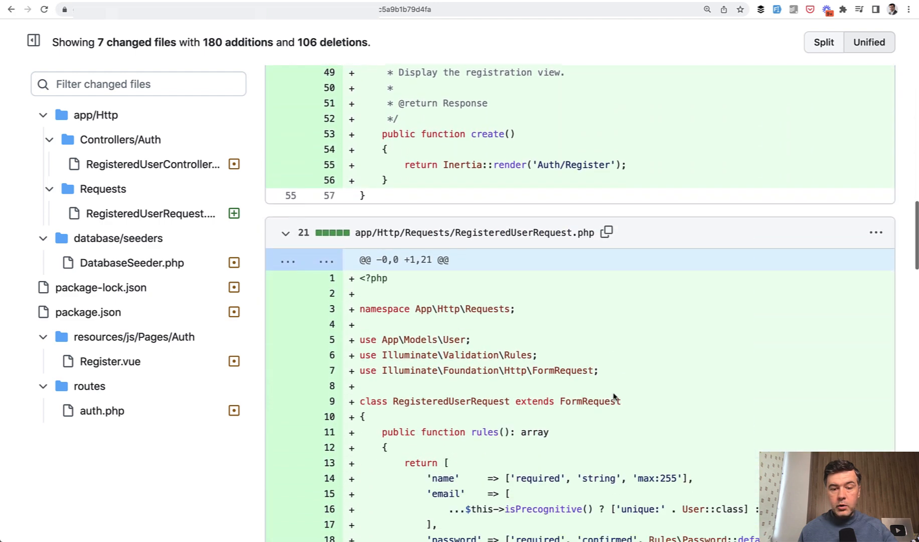
- Scroll the RegisteredUserRequest.php diff to read its full email and password rules
scroll(down, 3)
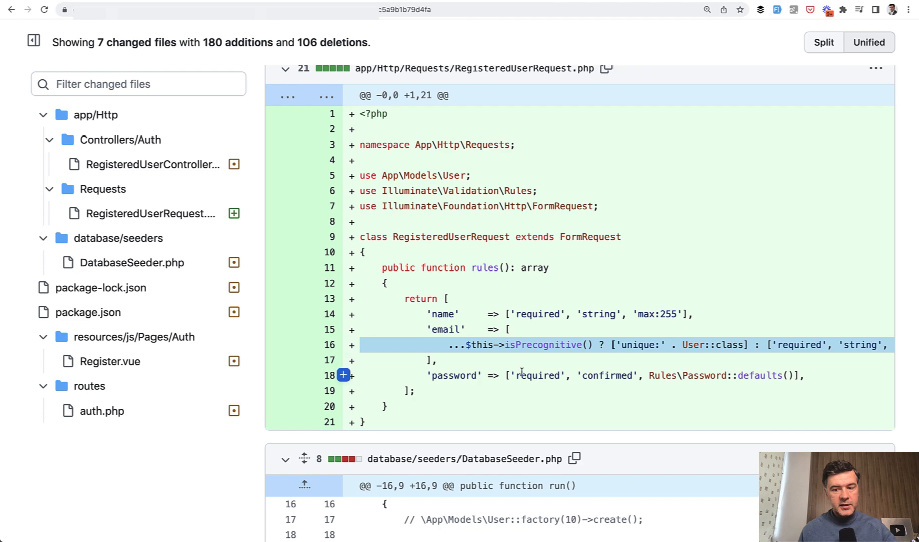
mouse_move(528, 332)
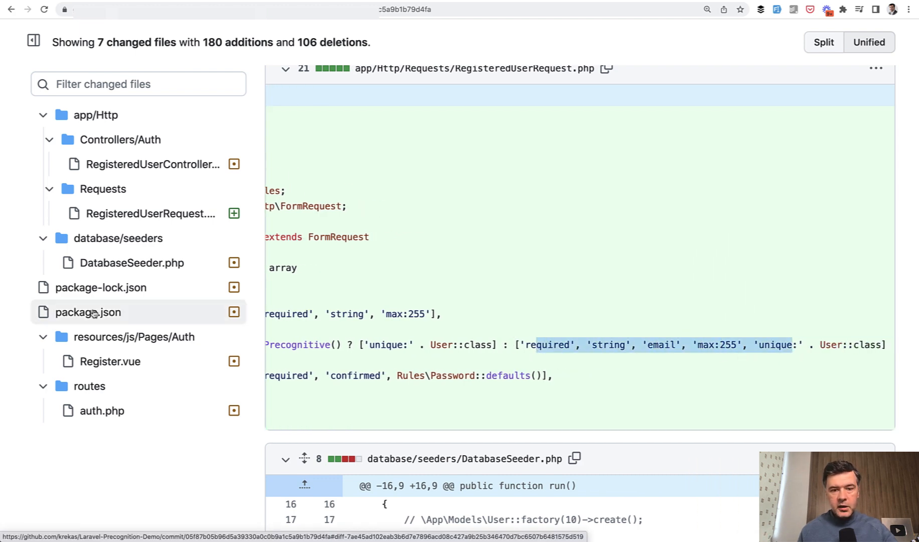
- Jump to package.json's laravel-precognition dependencies and scroll through the Register.vue usePrecognitiveForm change
click(88, 311)
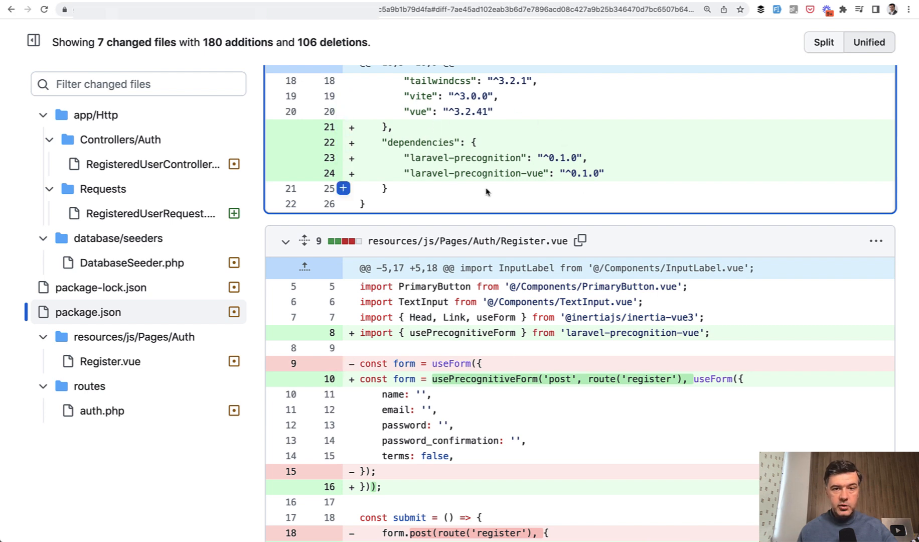
scroll(down, 3)
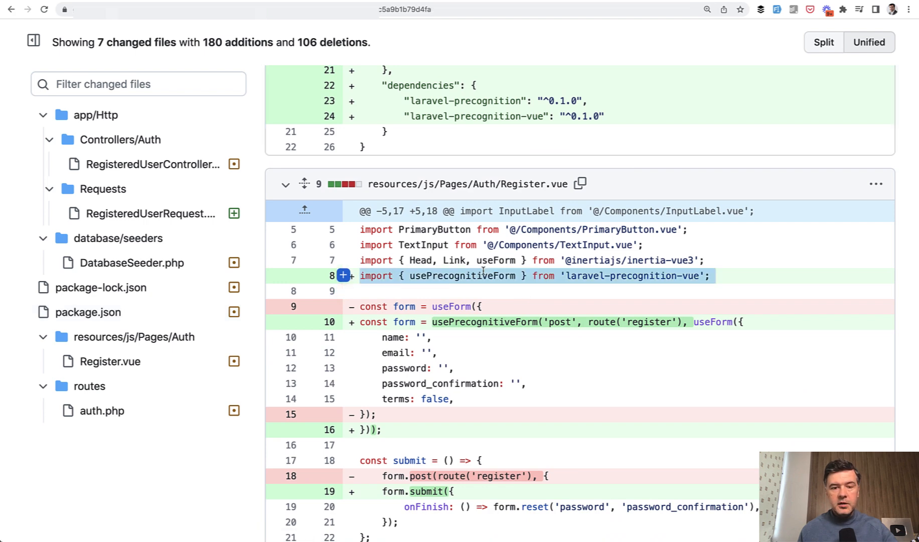
scroll(down, 3)
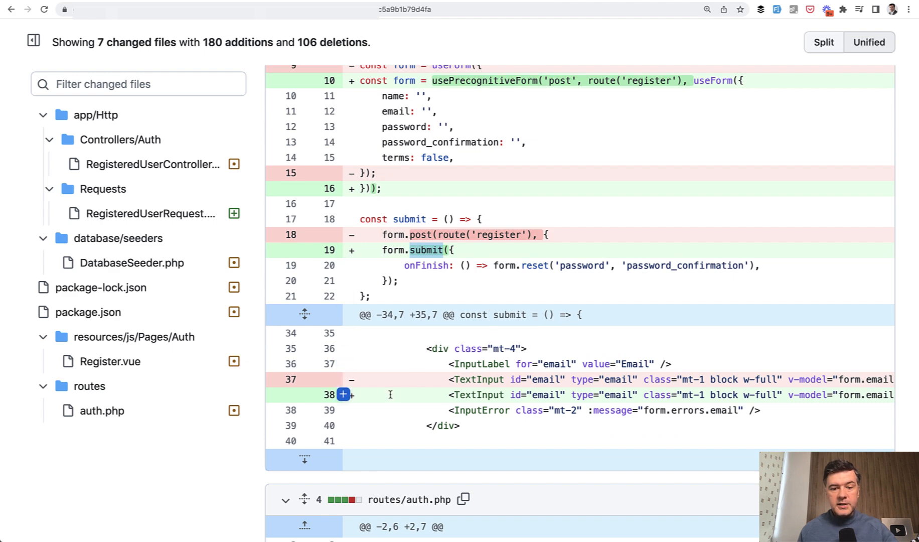
scroll(right, 3)
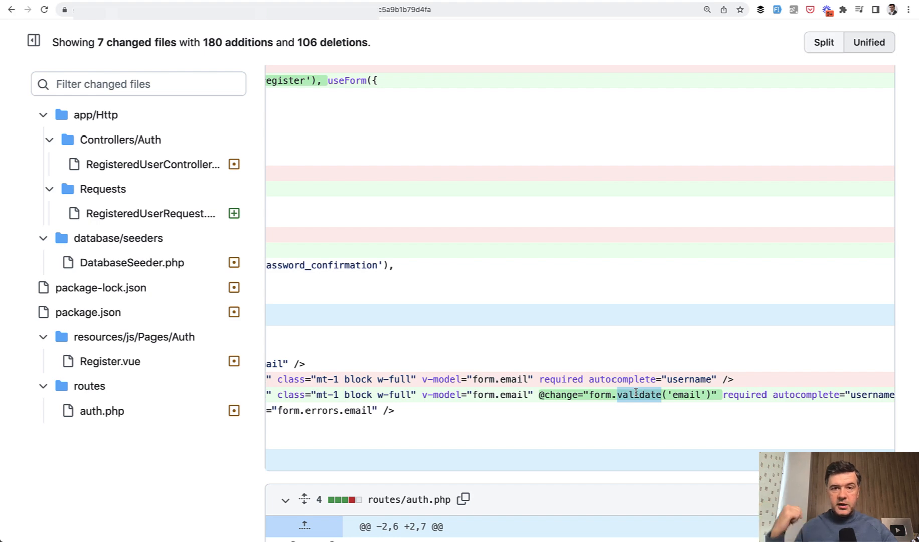
scroll(down, 3)
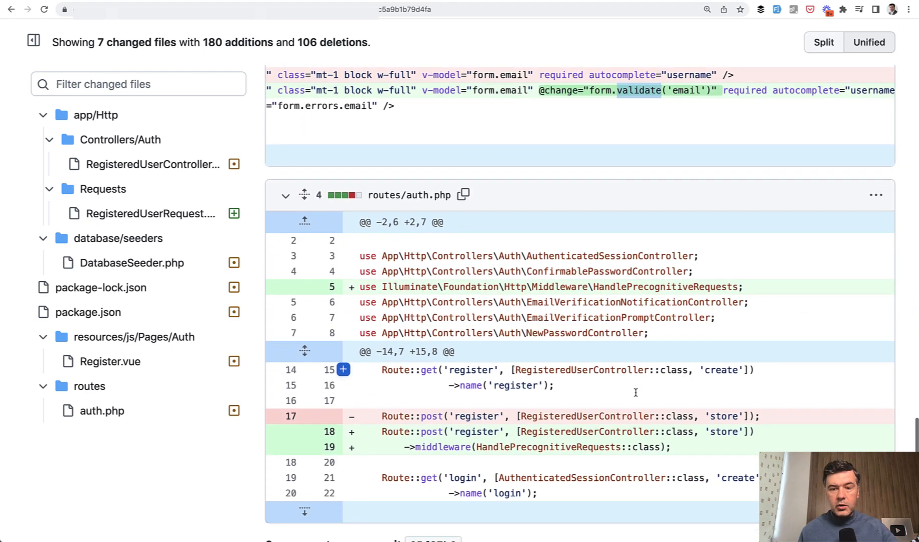
- Highlight the HandlePrecognitiveRequests import in the routes/auth.php diff while reviewing the register route
scroll(down, 3)
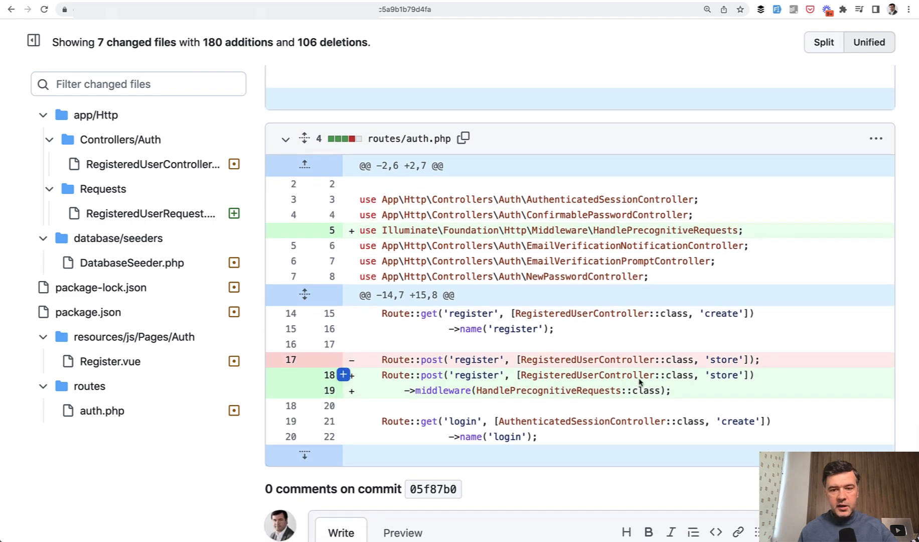
double_click(665, 230)
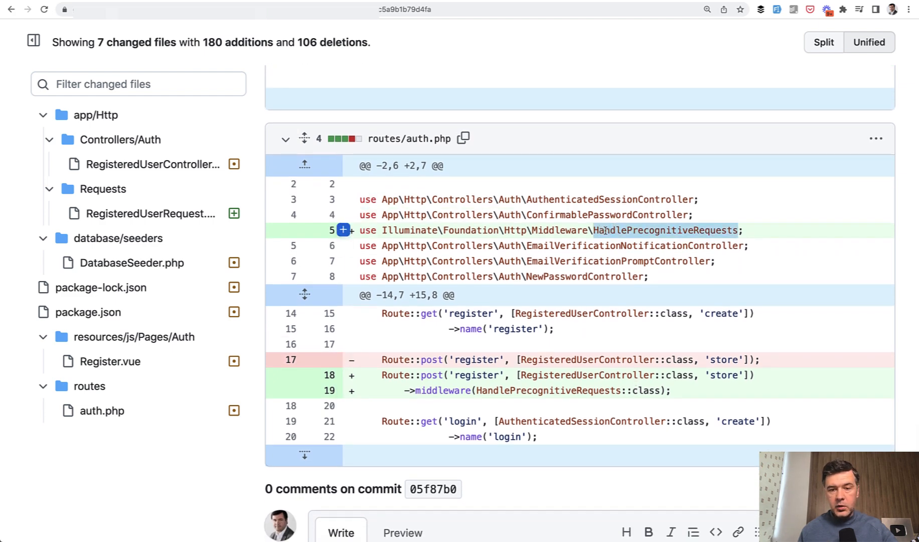
scroll(down, 3)
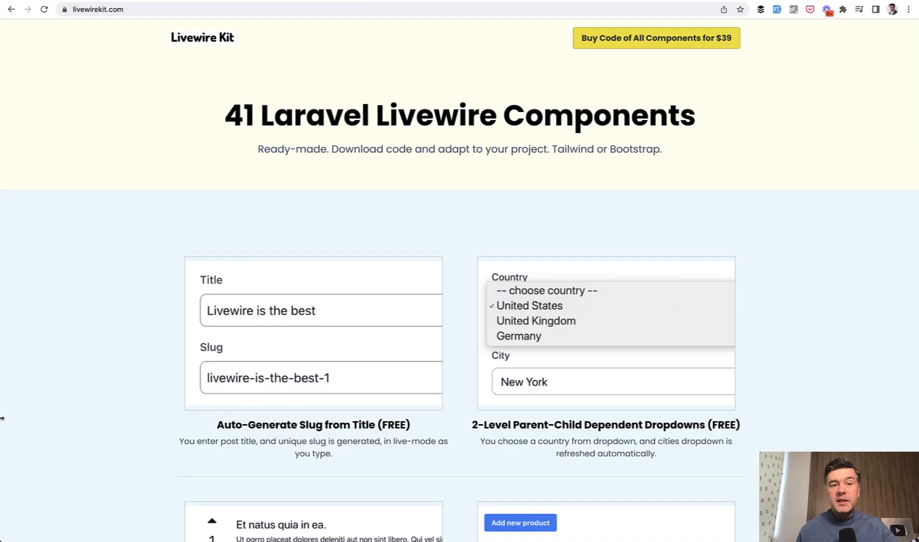
scroll(down, 3)
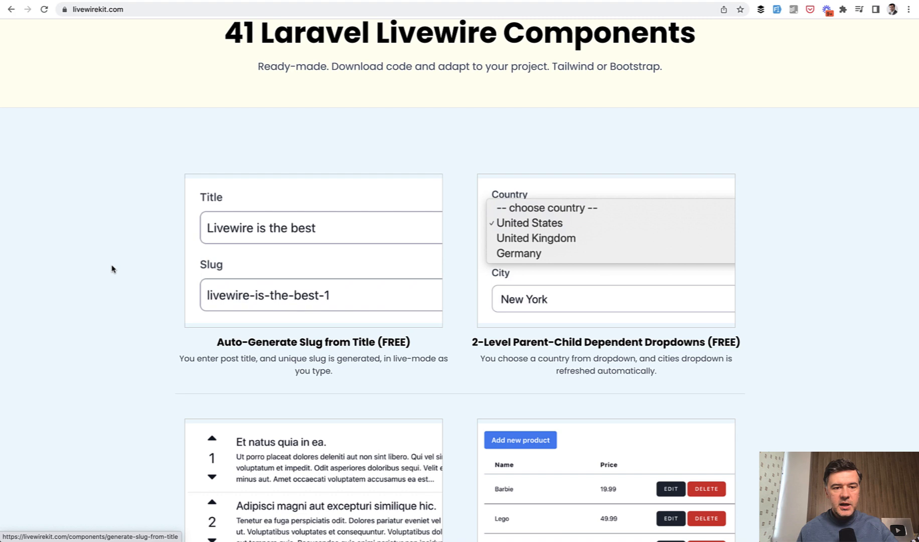
mouse_move(103, 279)
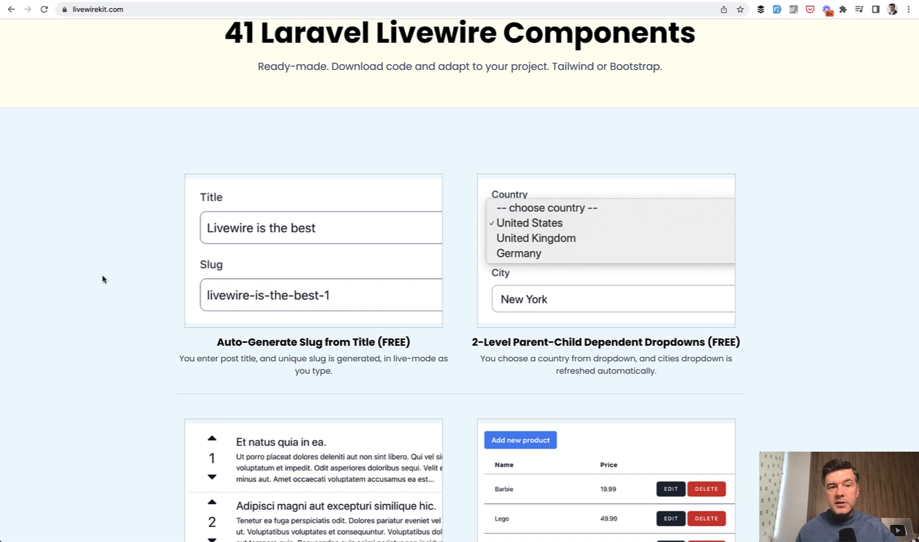
scroll(up, 3)
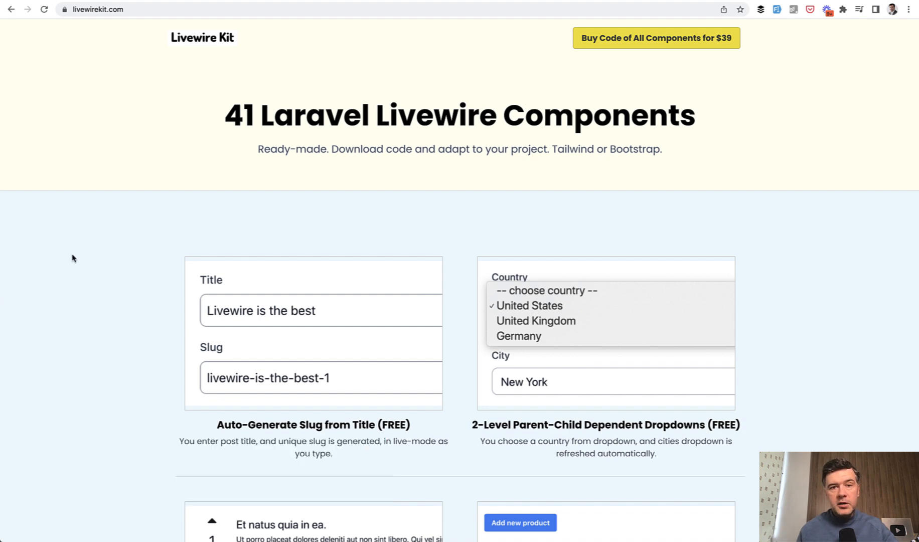
mouse_move(70, 276)
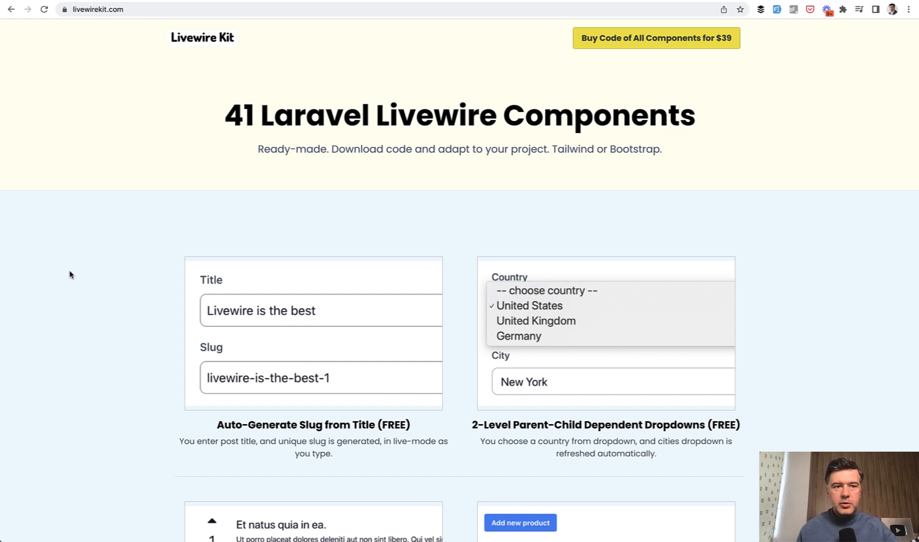
mouse_move(77, 266)
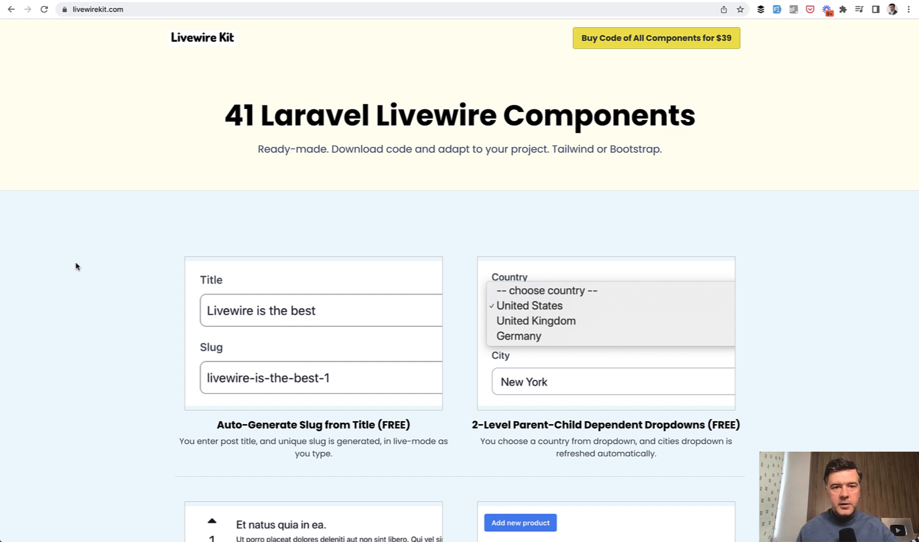